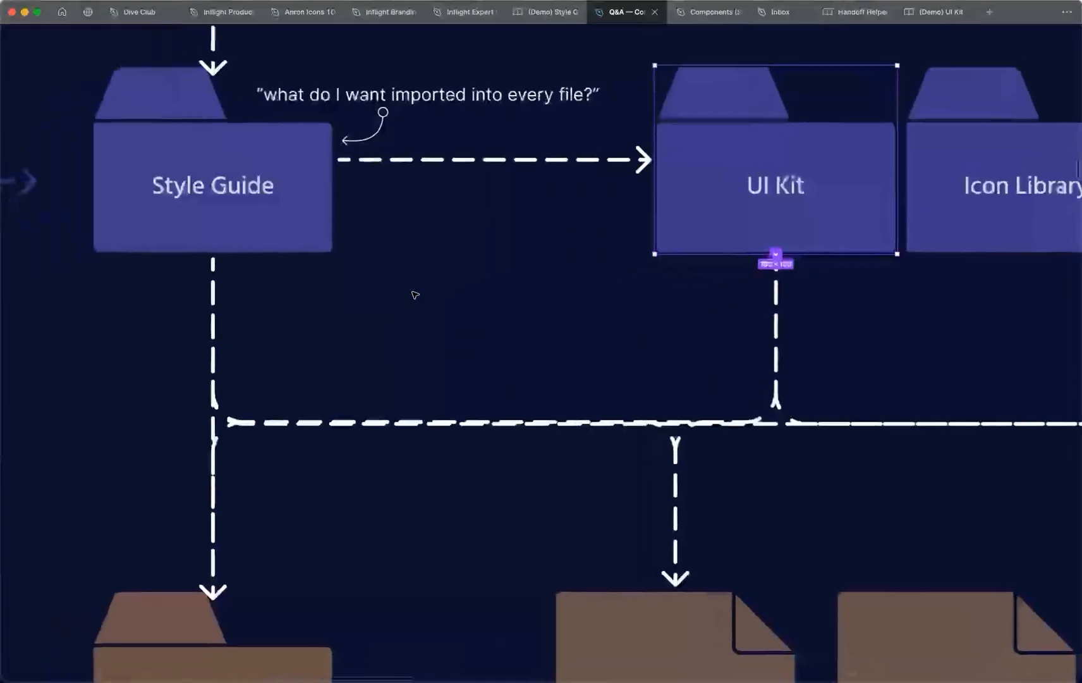
- Retitle the first flow file card from 'Account' to 'Flow #1'
{"action": "scroll", "scroll_direction": "down", "scroll_amount": 3}
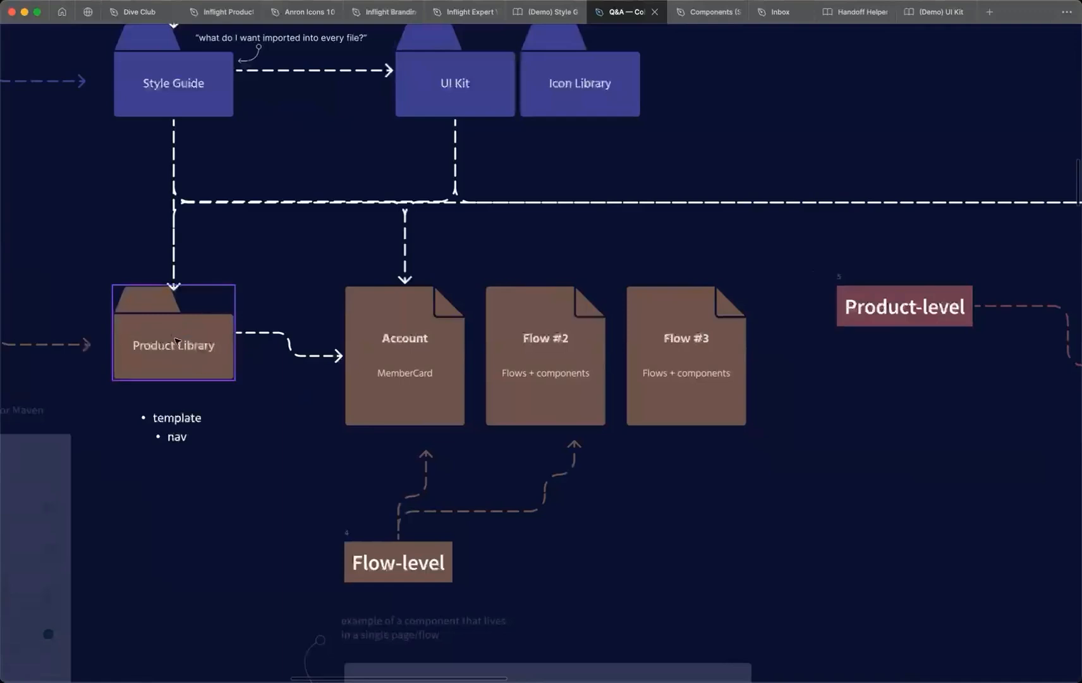
{"action": "left_click", "coordinate": [405, 355]}
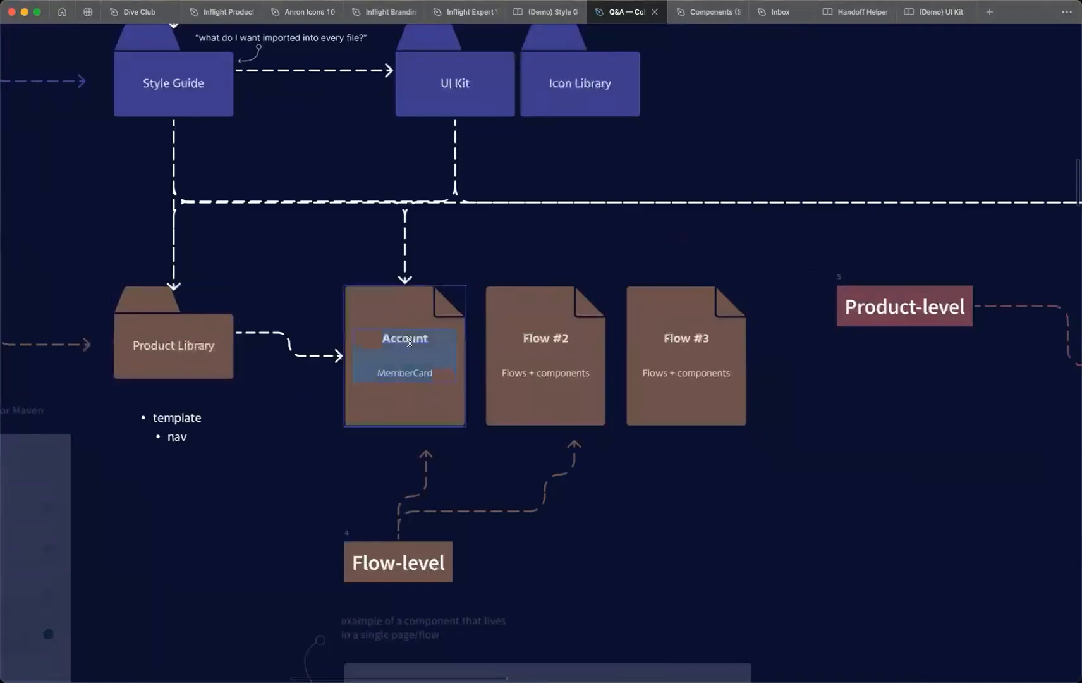
{"action": "type", "text": "Flow #1"}
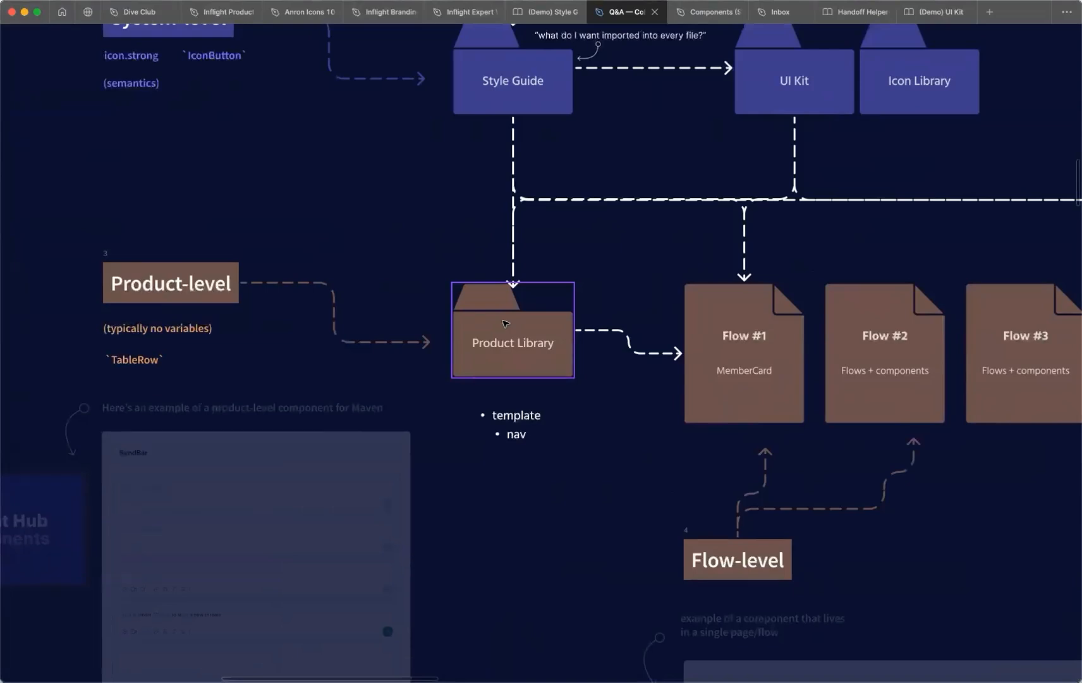
{"action": "mouse_move", "coordinate": [517, 365]}
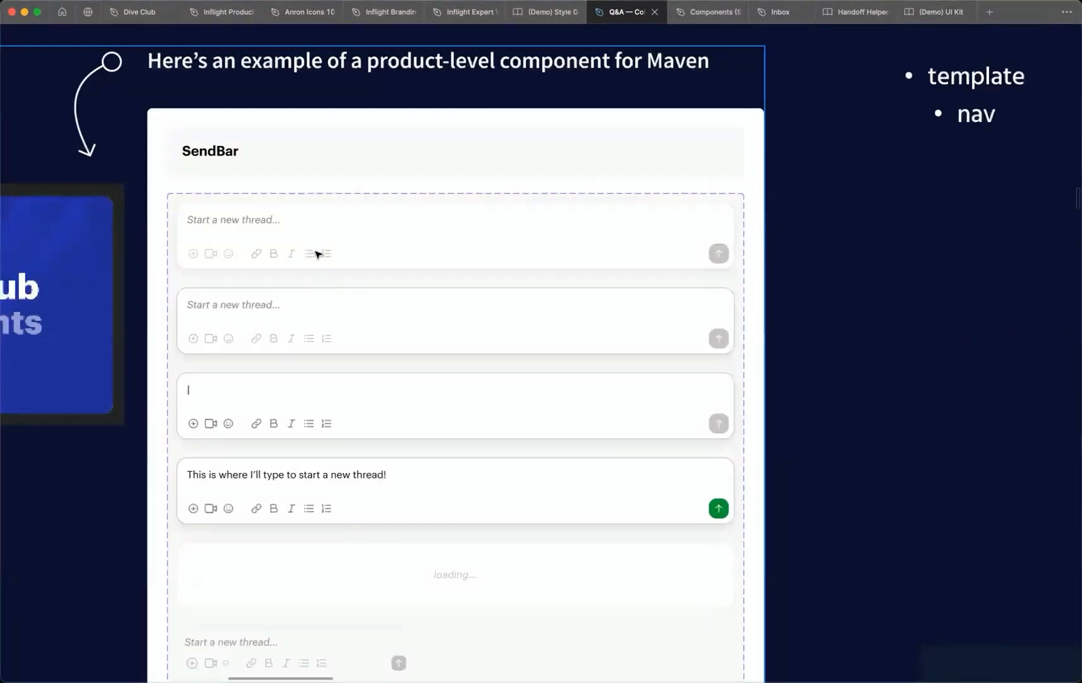
{"action": "scroll", "scroll_direction": "down", "scroll_amount": 3}
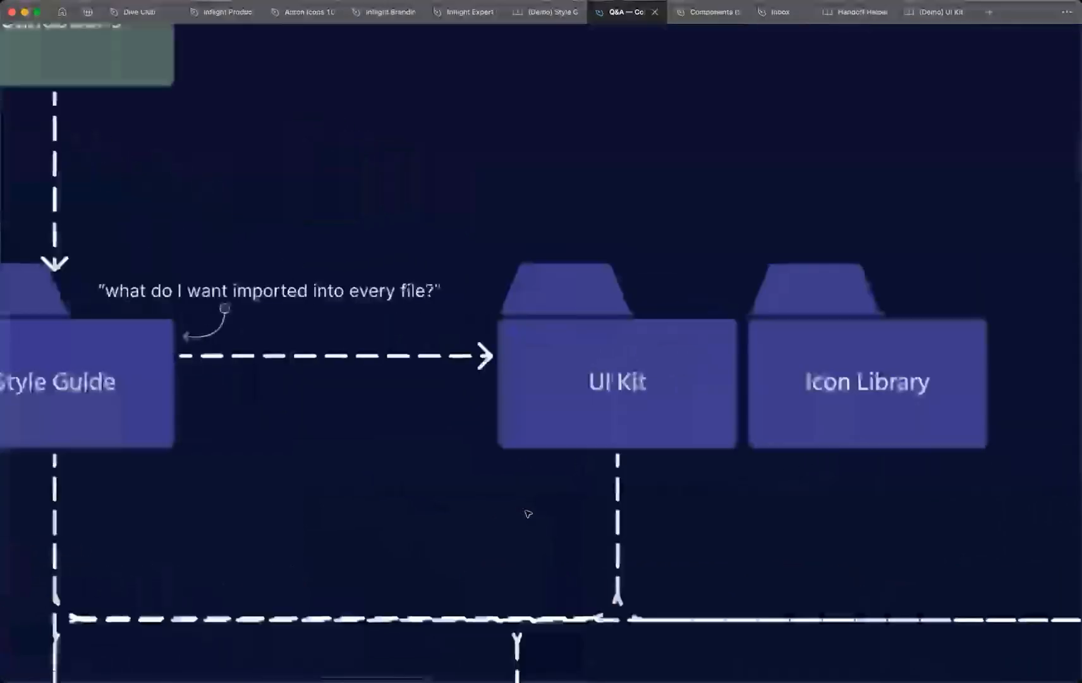
{"action": "left_click", "coordinate": [616, 382]}
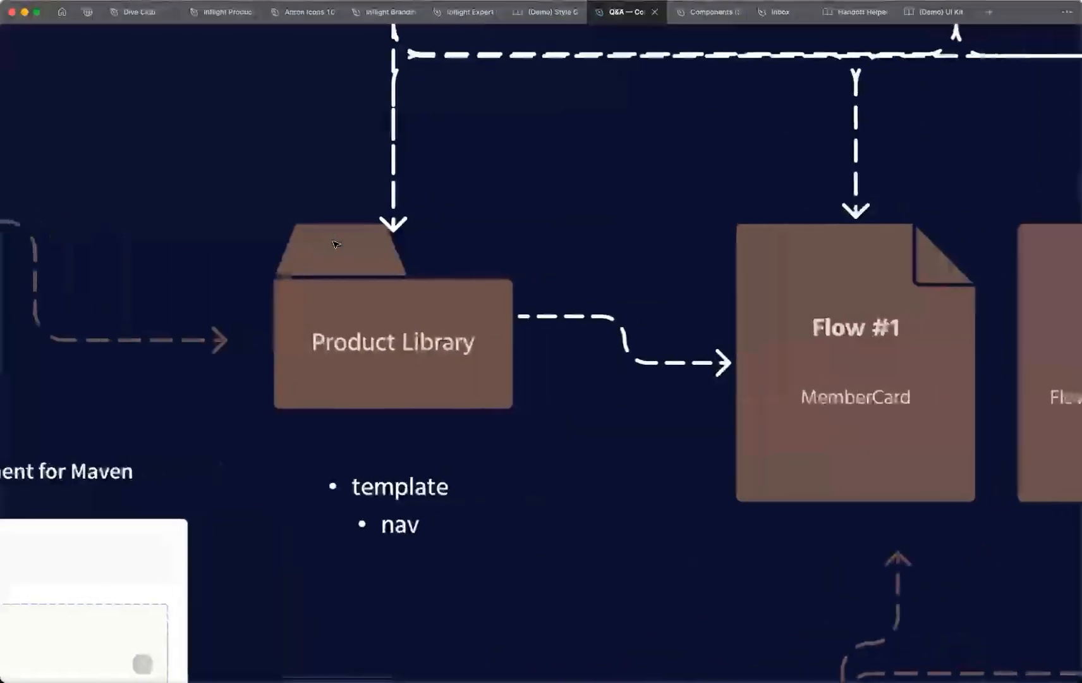
{"action": "left_click", "coordinate": [392, 342]}
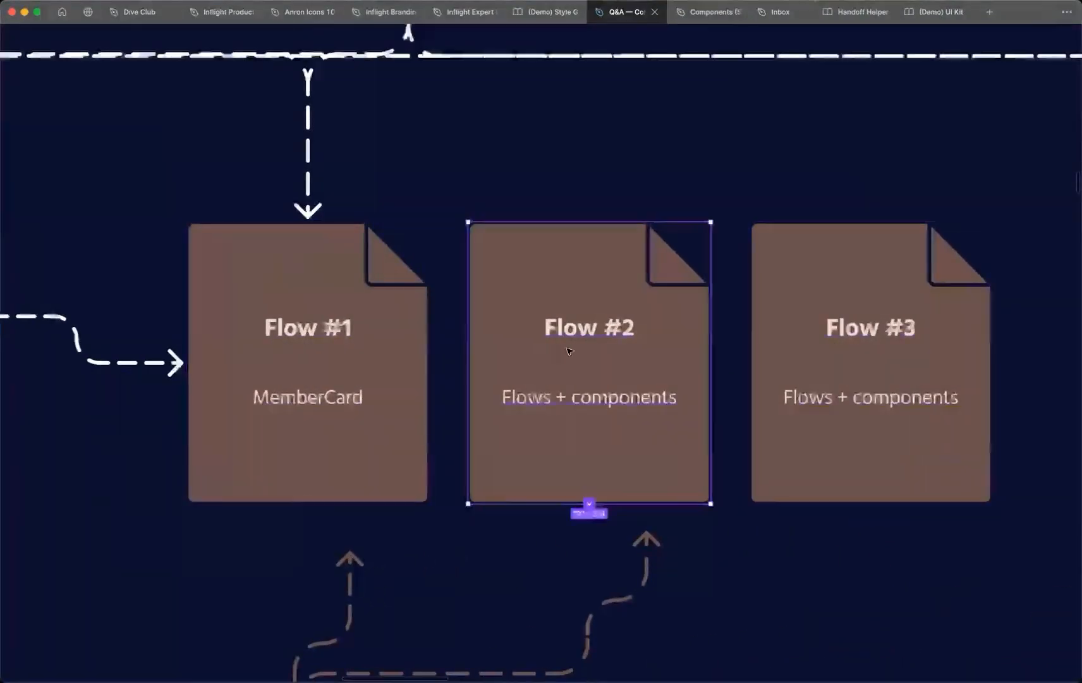
{"action": "left_click", "coordinate": [307, 328]}
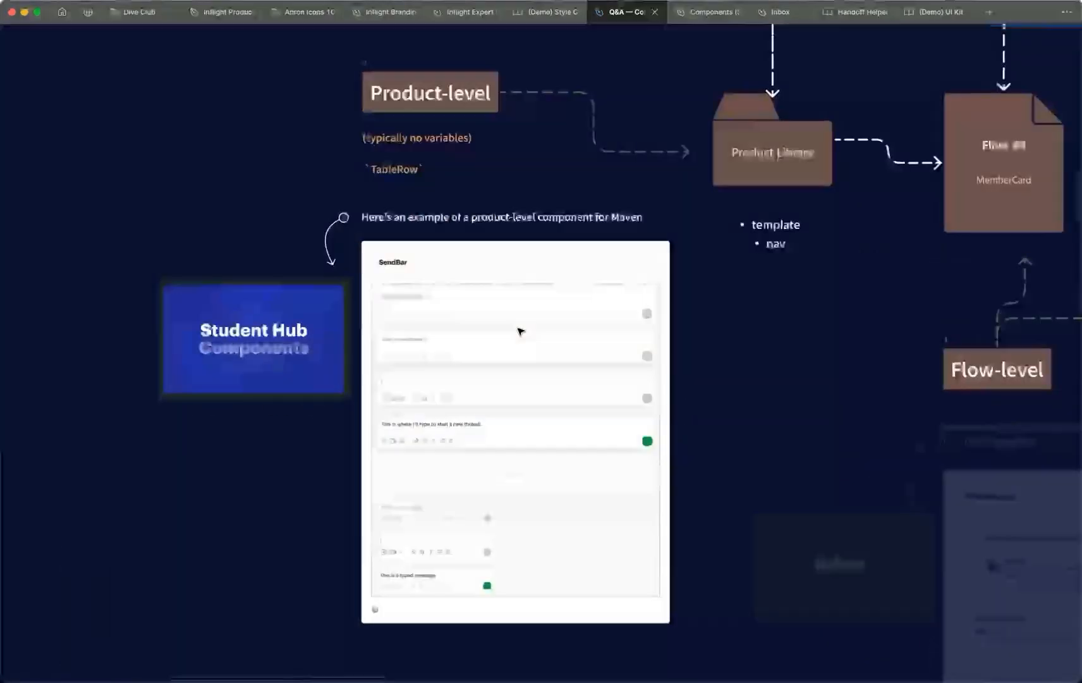
{"action": "left_click", "coordinate": [254, 338]}
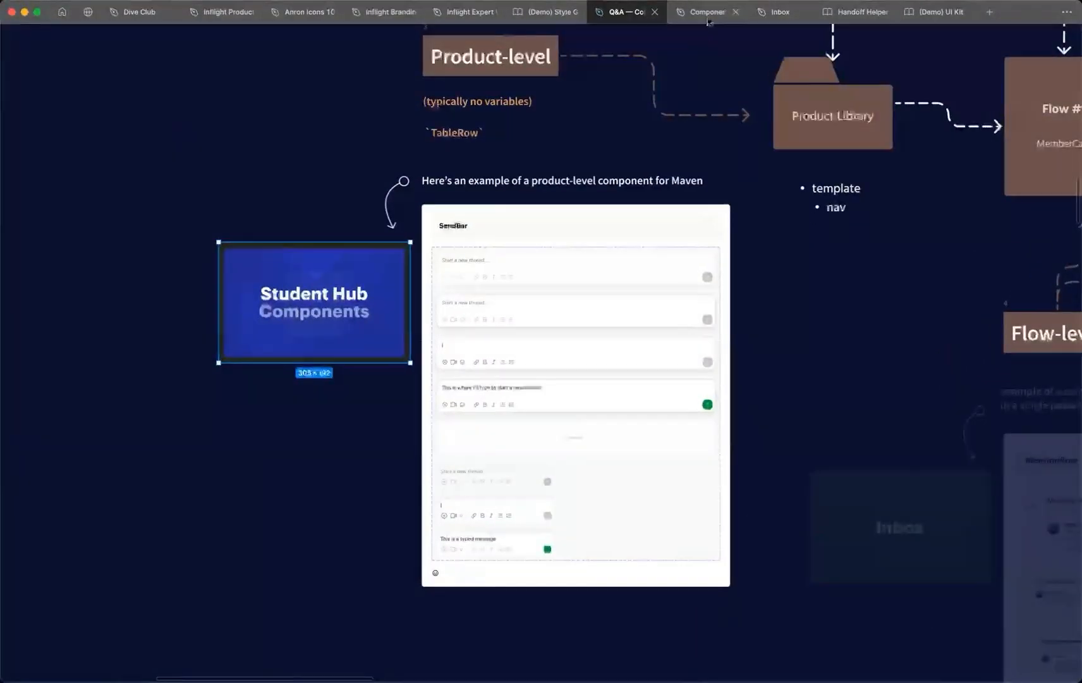
- Browse the Student Hub components file's StudentBio and Sidebar + TabBar pages, then return to the board
{"action": "left_click", "coordinate": [707, 12]}
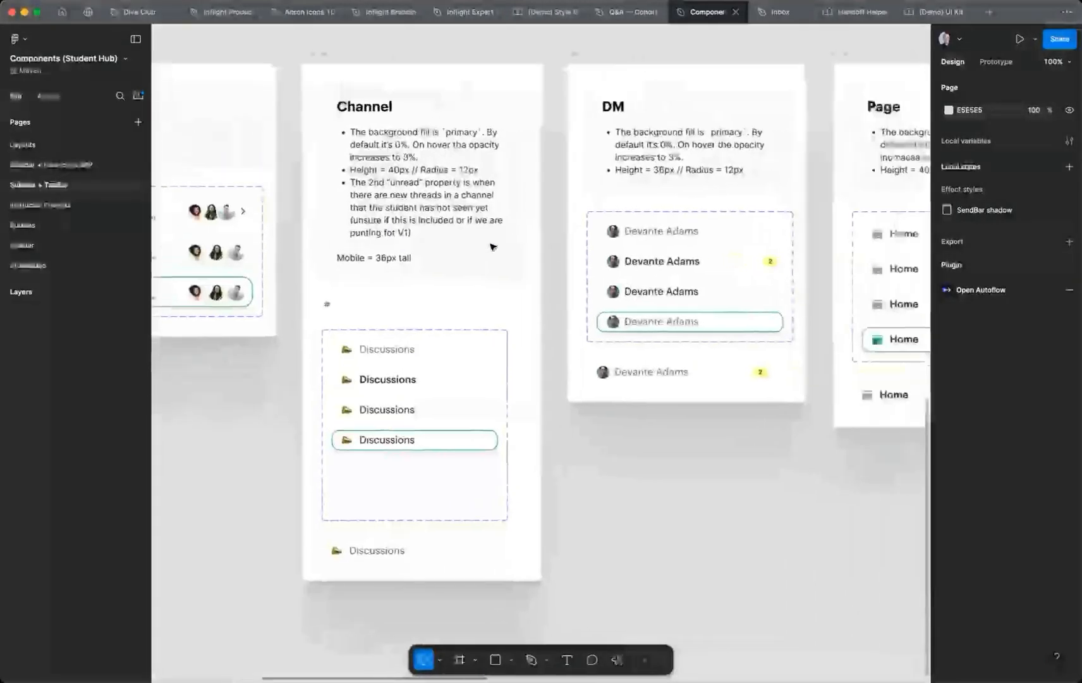
{"action": "scroll", "scroll_direction": "right", "scroll_amount": 3}
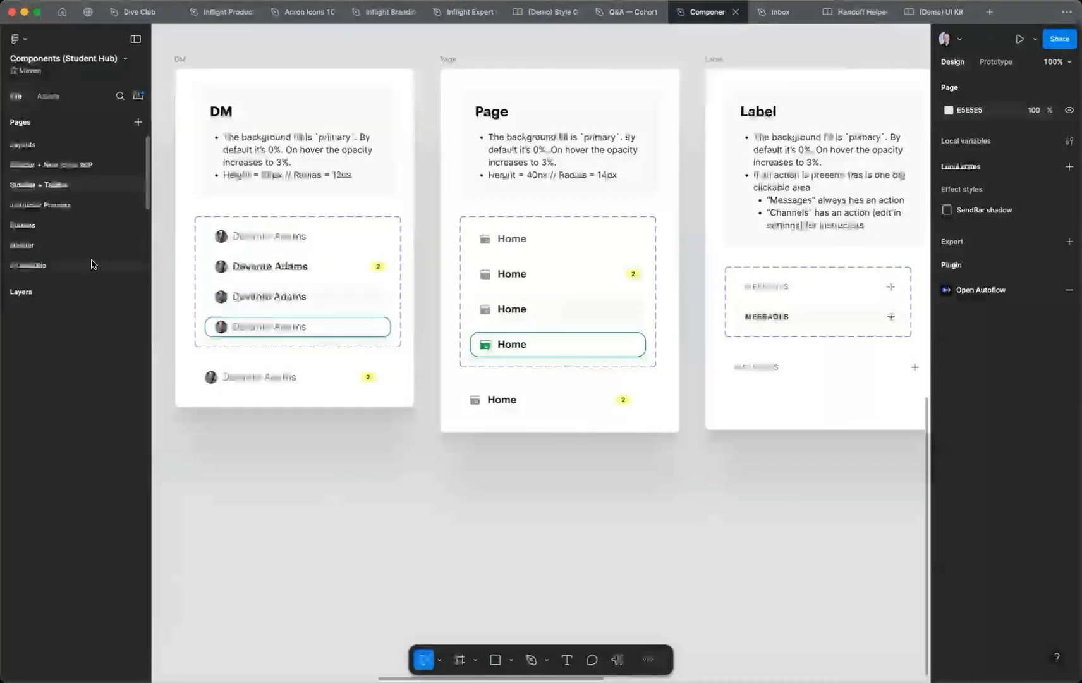
{"action": "left_click", "coordinate": [28, 253]}
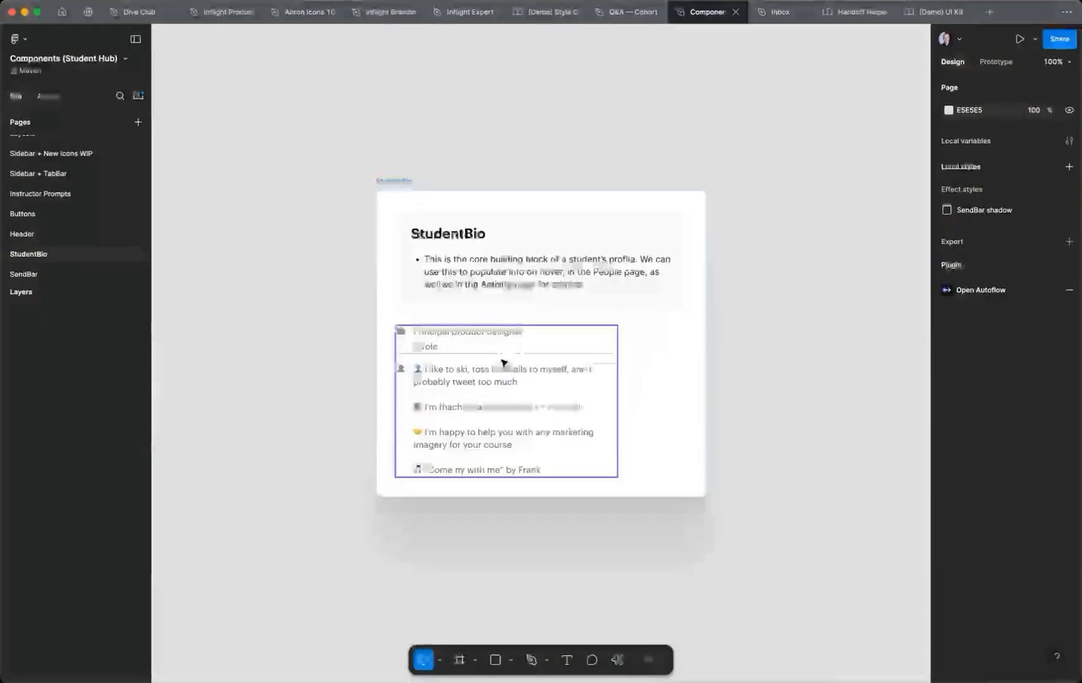
{"action": "left_click", "coordinate": [38, 173]}
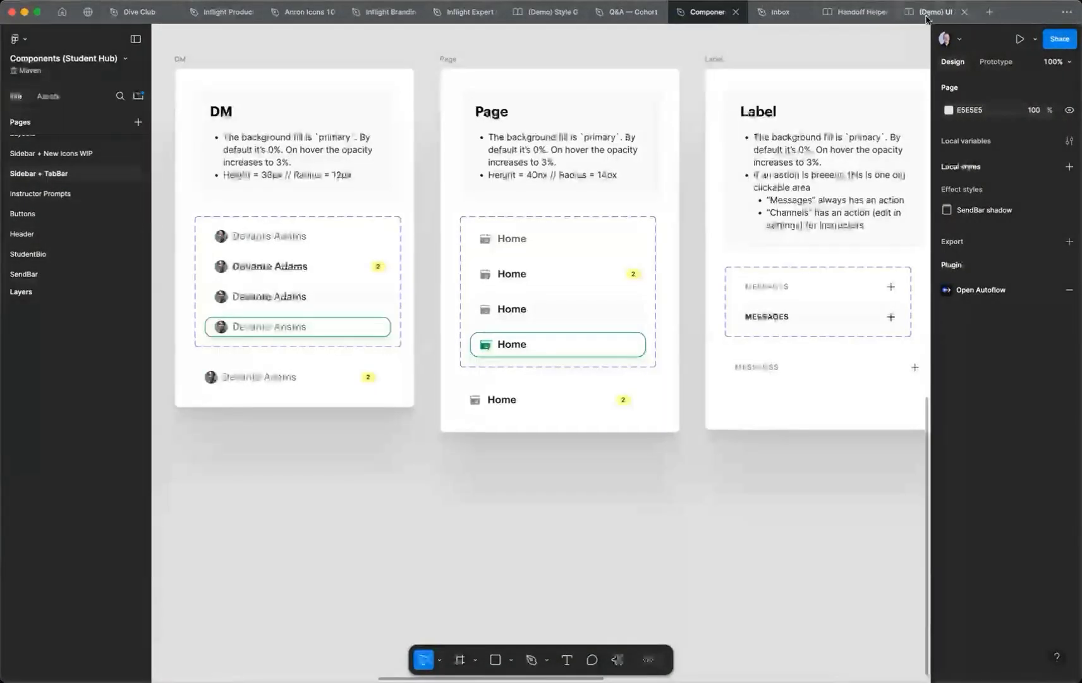
{"action": "left_click", "coordinate": [626, 12]}
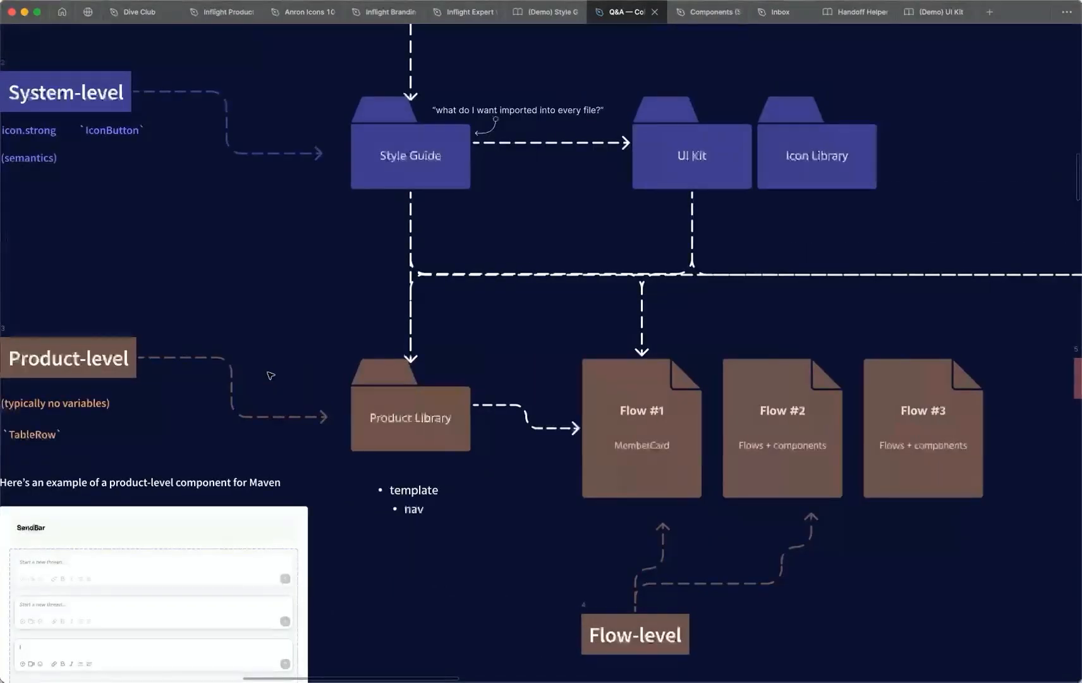
{"action": "mouse_move", "coordinate": [241, 323]}
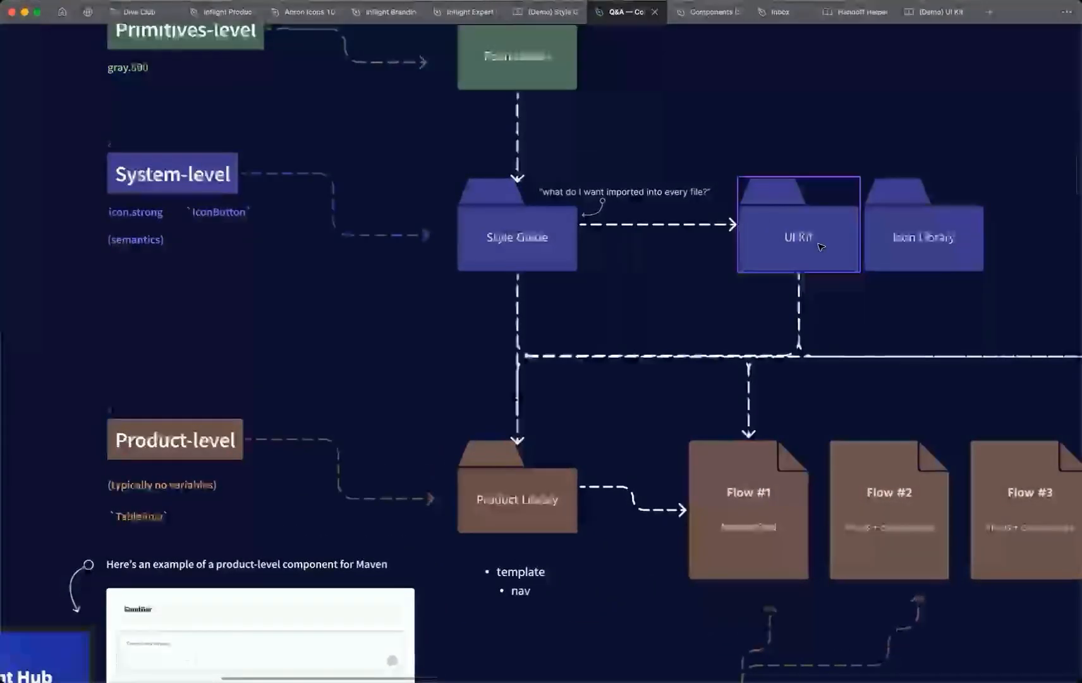
- Select the UI Kit library folder and scroll down the diagram
{"action": "left_click", "coordinate": [517, 500]}
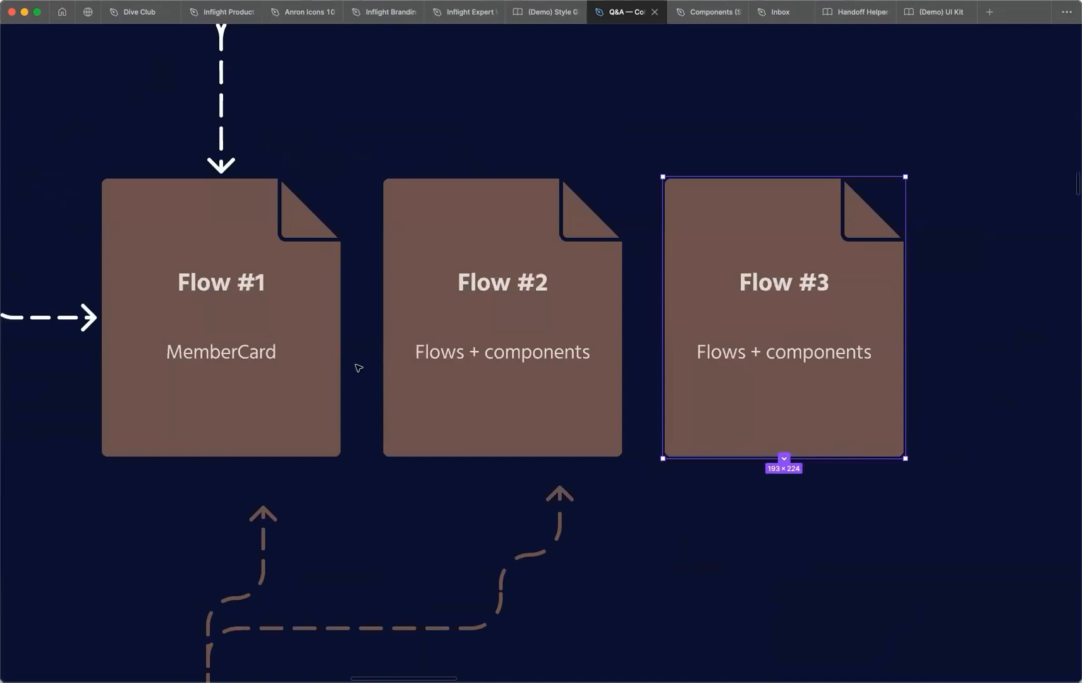
{"action": "scroll", "scroll_direction": "down", "scroll_amount": 3}
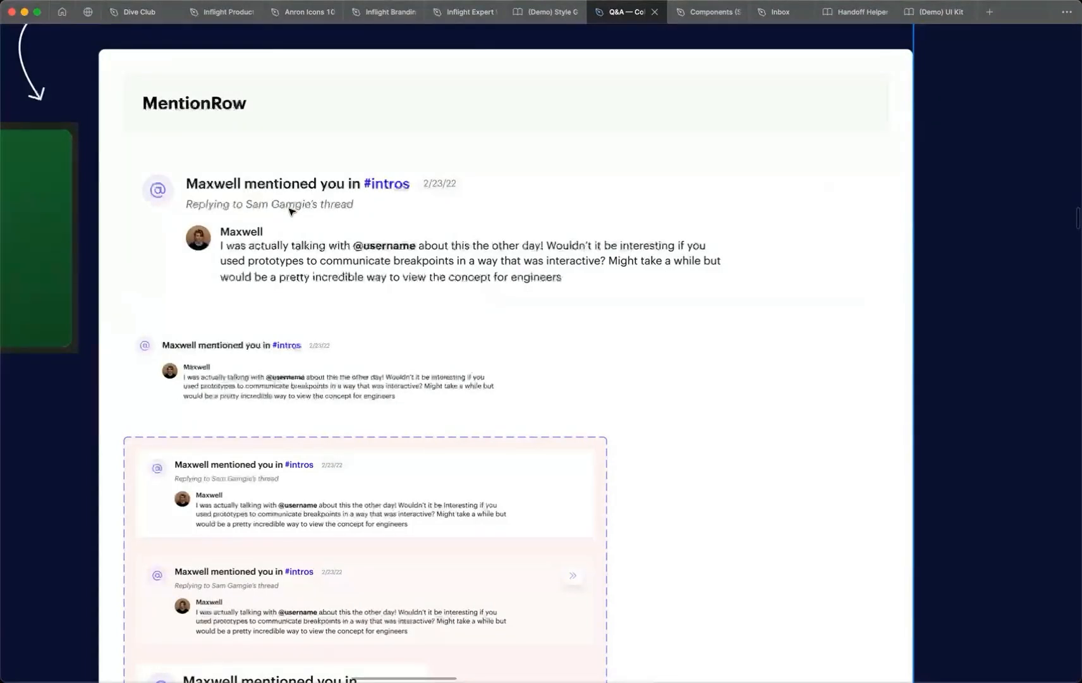
{"action": "scroll", "scroll_direction": "down", "scroll_amount": 3}
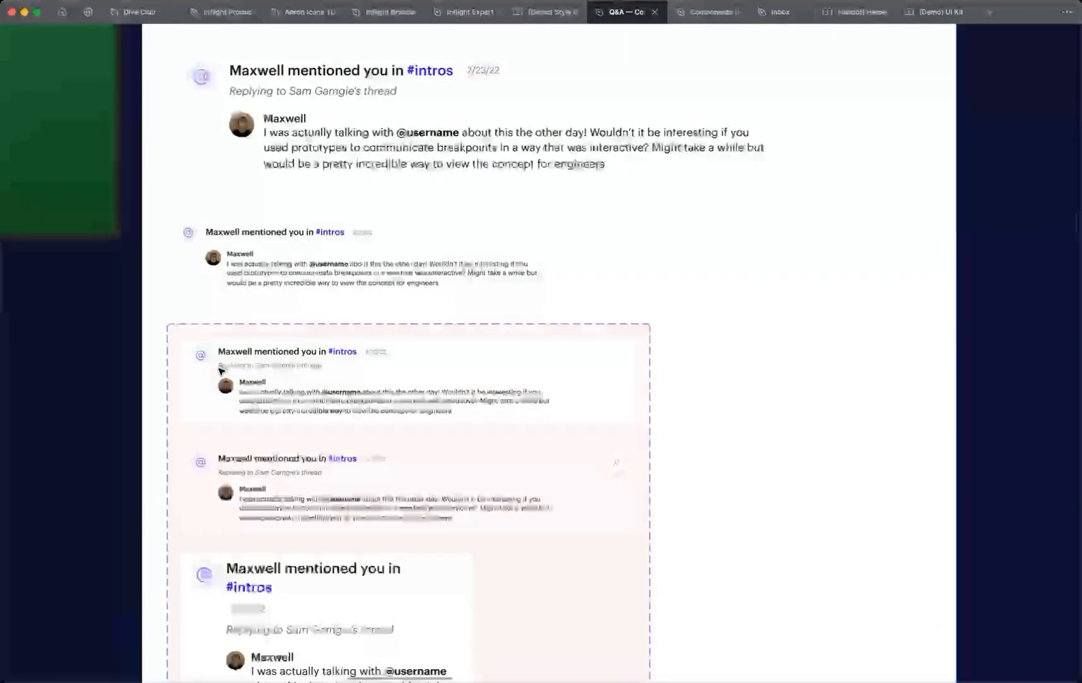
{"action": "left_click", "coordinate": [777, 12]}
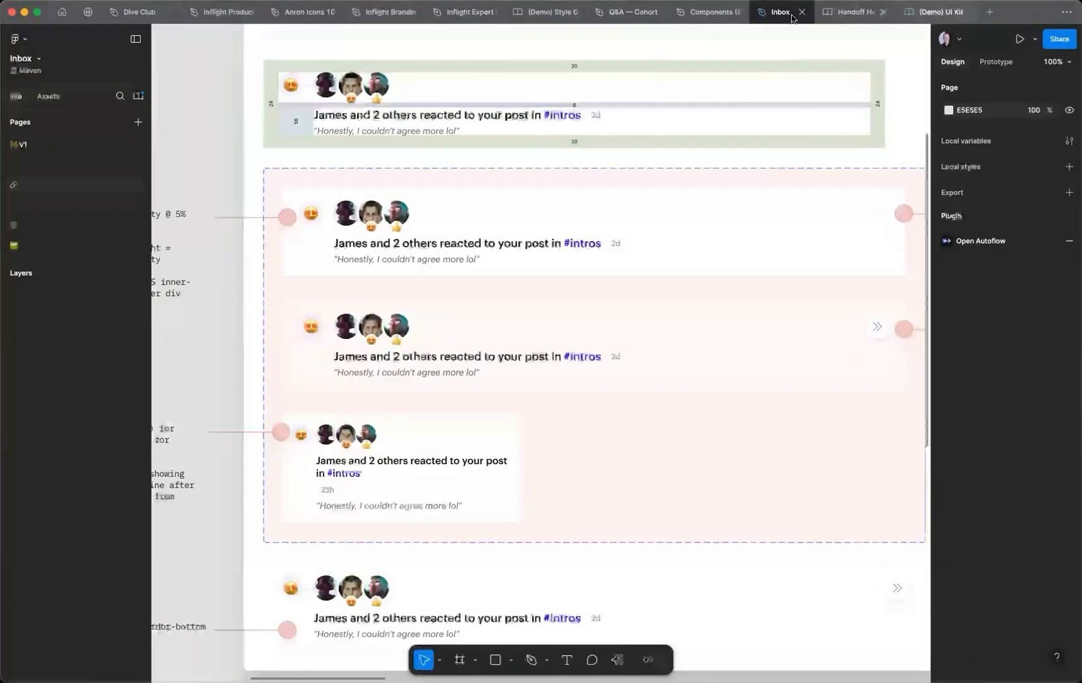
- Return from the Inbox file to the library diagram board
{"action": "left_click", "coordinate": [623, 12]}
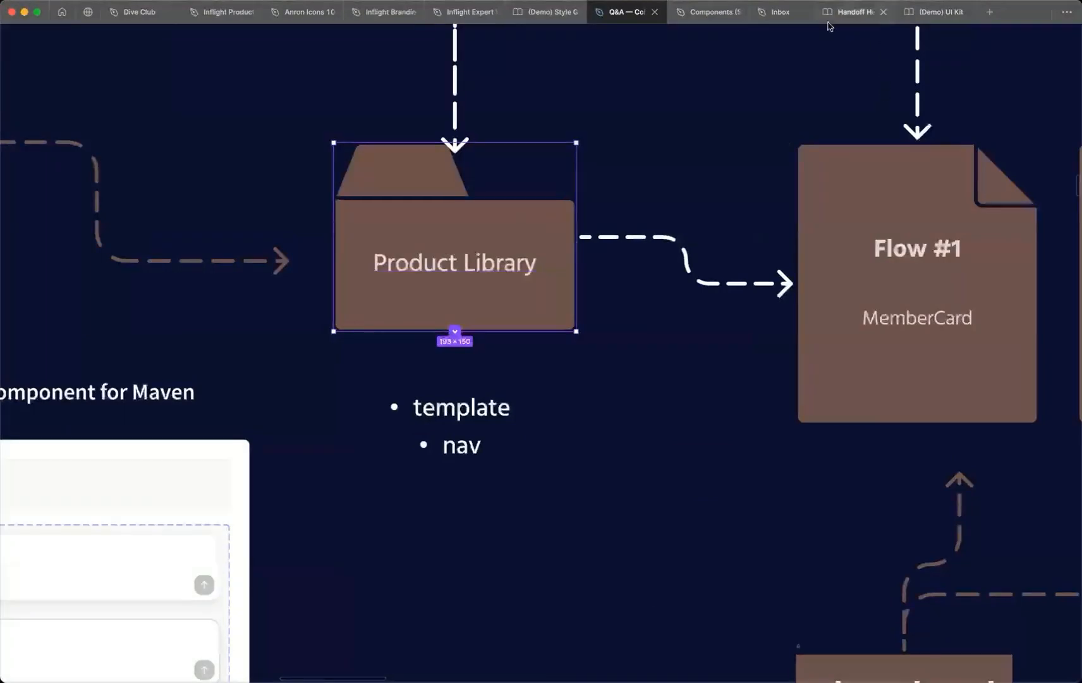
- View the Inbox design file, then go back to the diagram board
{"action": "left_click", "coordinate": [780, 12]}
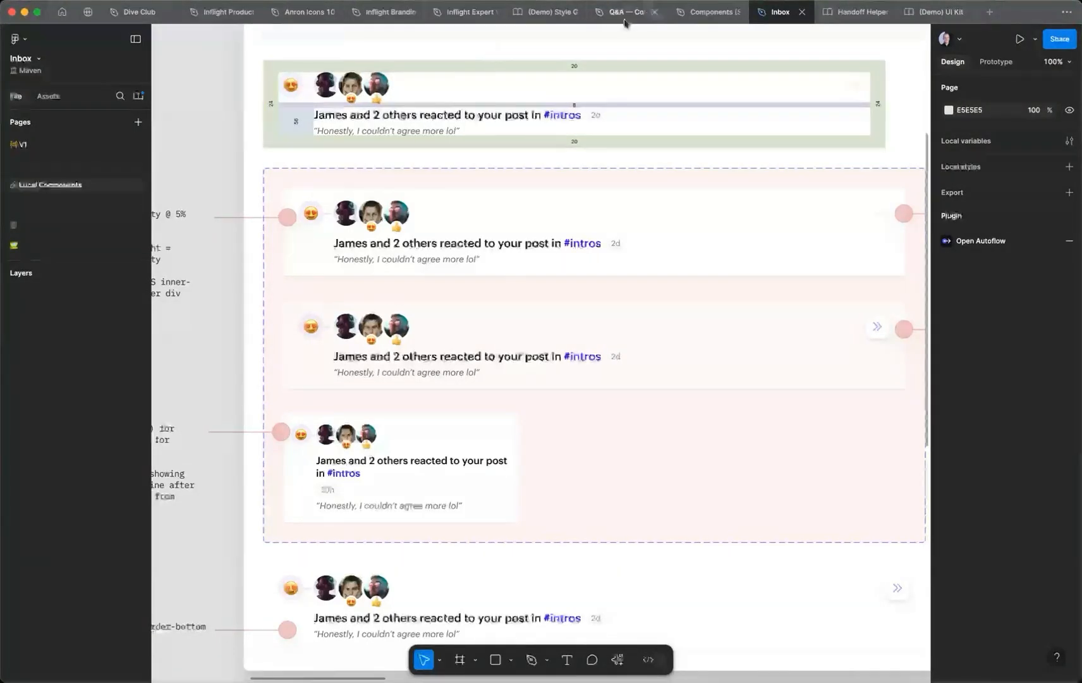
{"action": "left_click", "coordinate": [624, 12]}
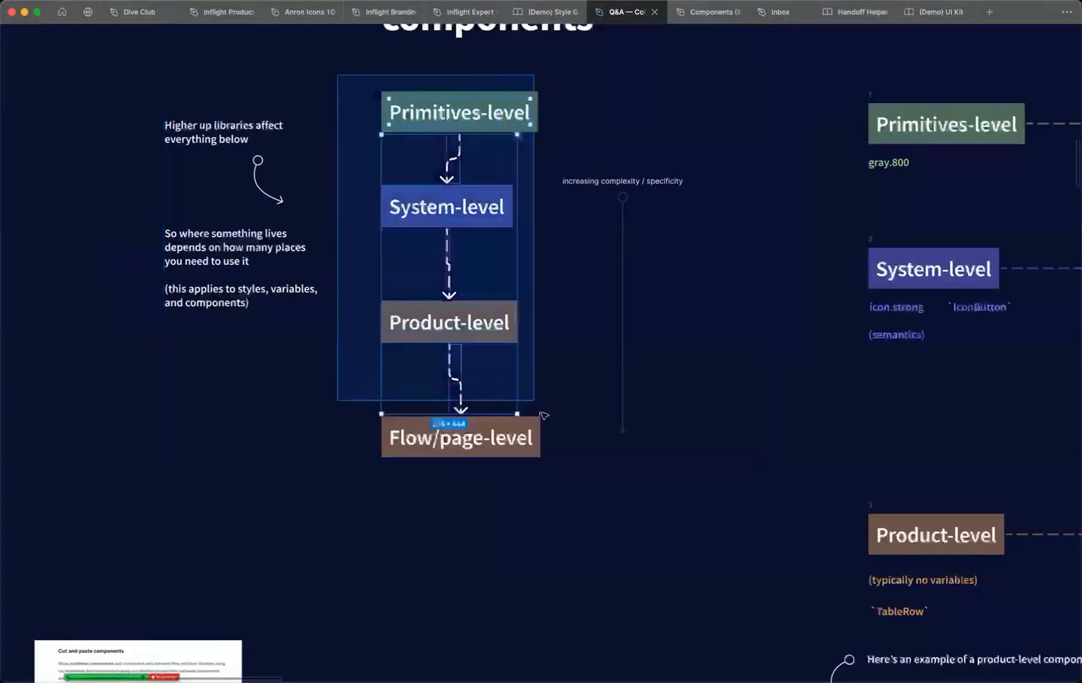
{"action": "key", "text": "shift+2"}
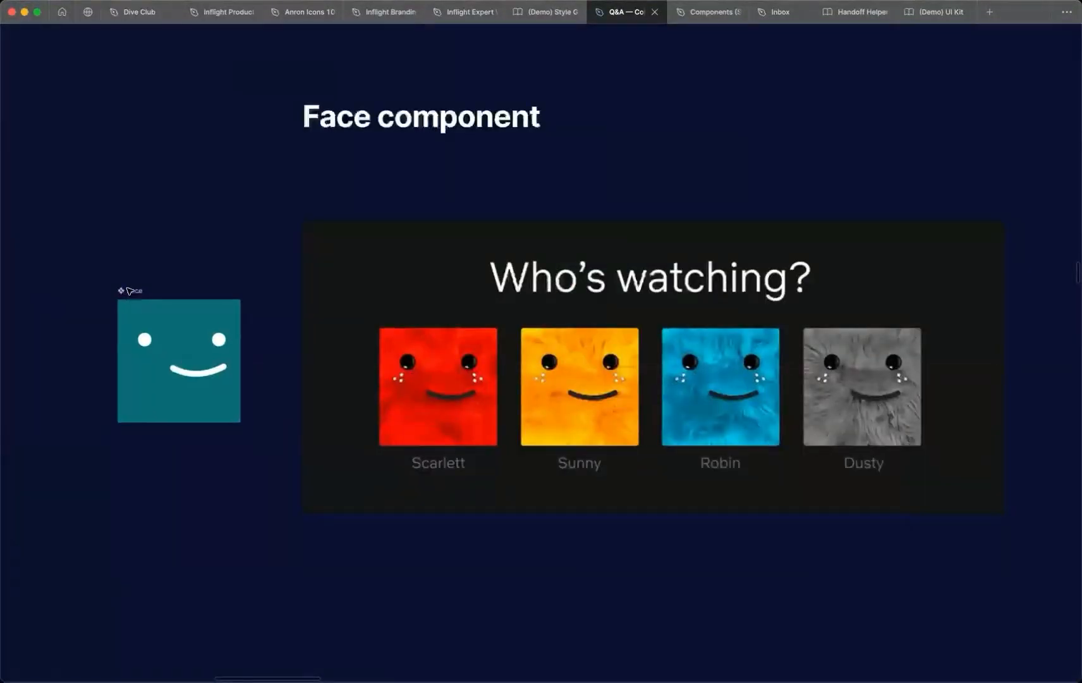
{"action": "mouse_move", "coordinate": [143, 223]}
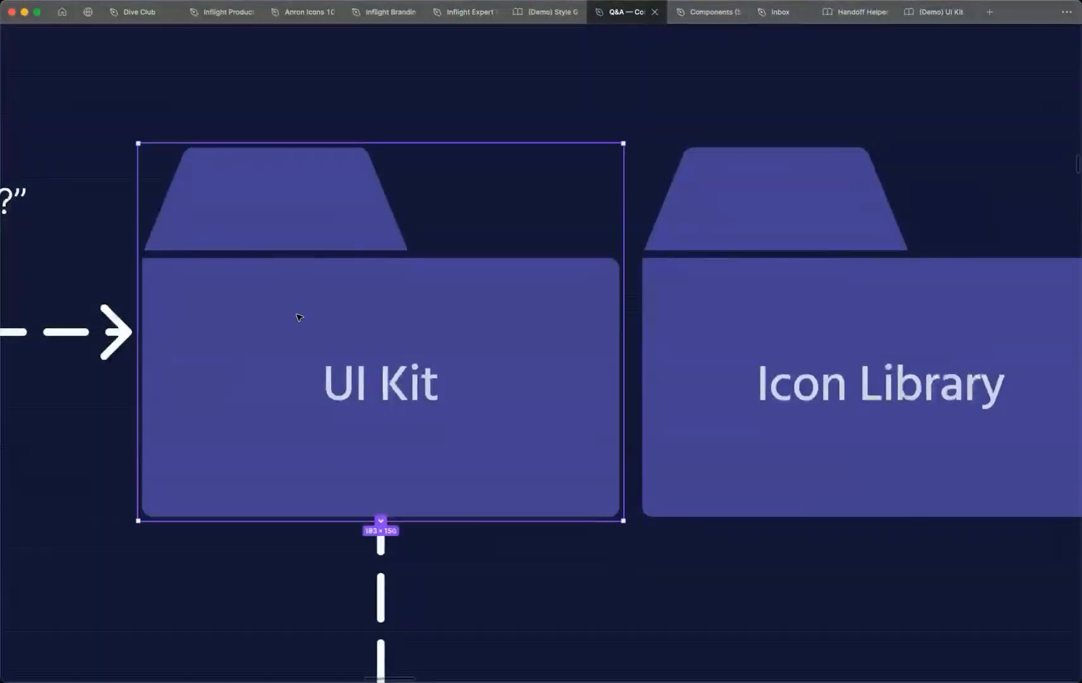
- Scroll down to the UI Kit and Icon Library folders
{"action": "scroll", "scroll_direction": "down", "scroll_amount": 3}
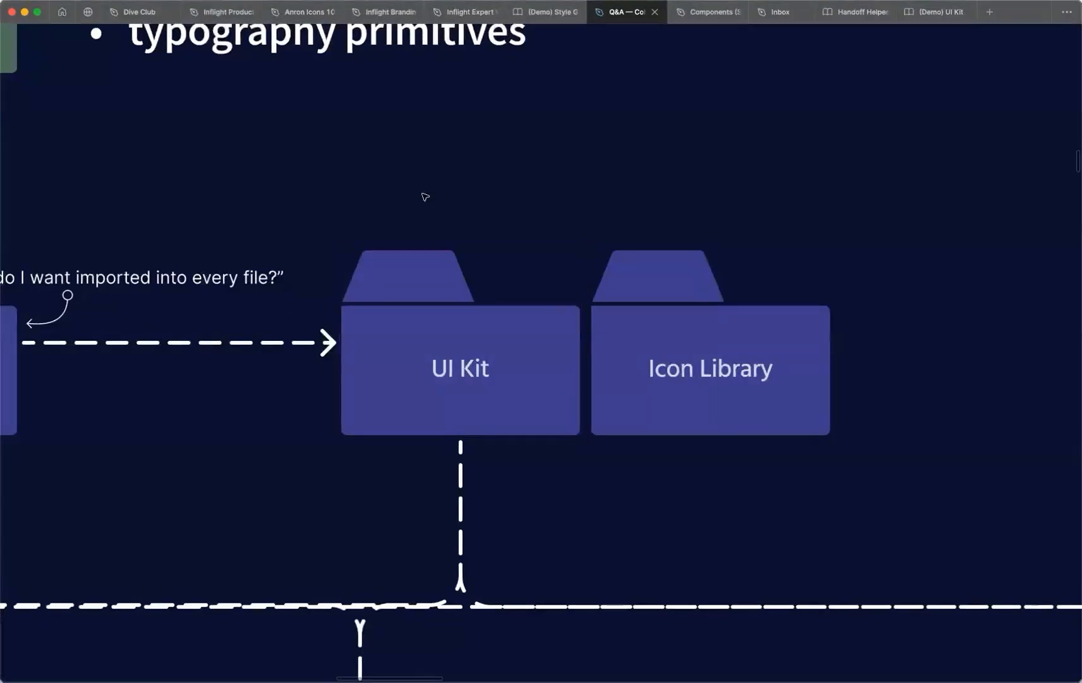
{"action": "mouse_move", "coordinate": [460, 176]}
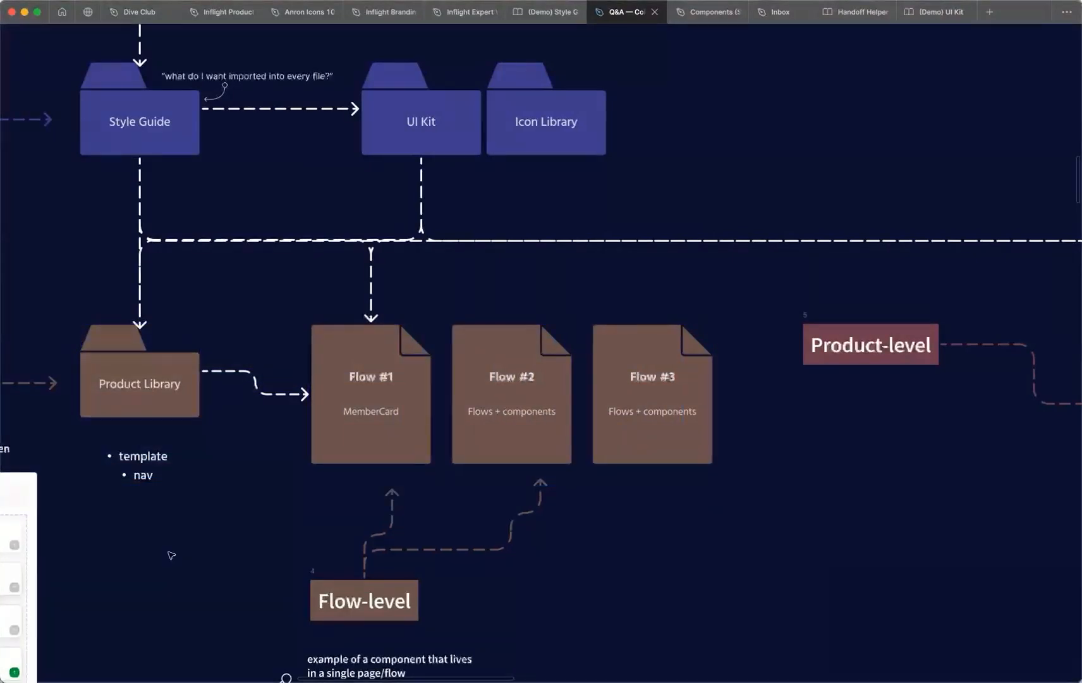
- Select the UI Kit folder and navigate to the Basic plan Account card example
{"action": "left_click", "coordinate": [138, 383]}
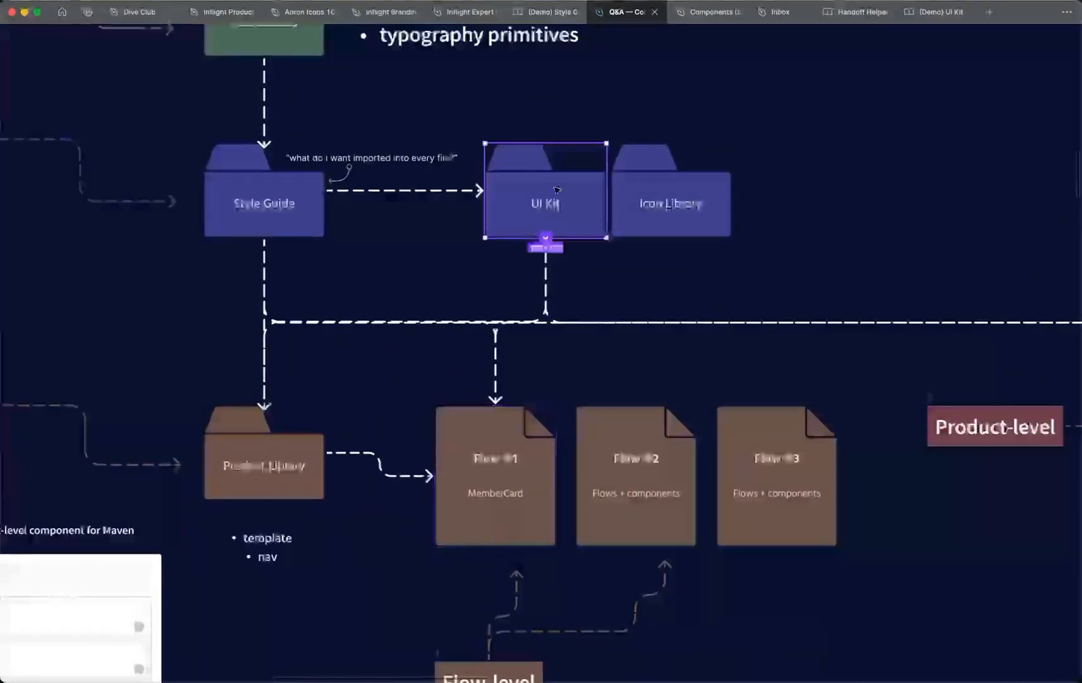
{"action": "scroll", "scroll_direction": "down", "scroll_amount": 3}
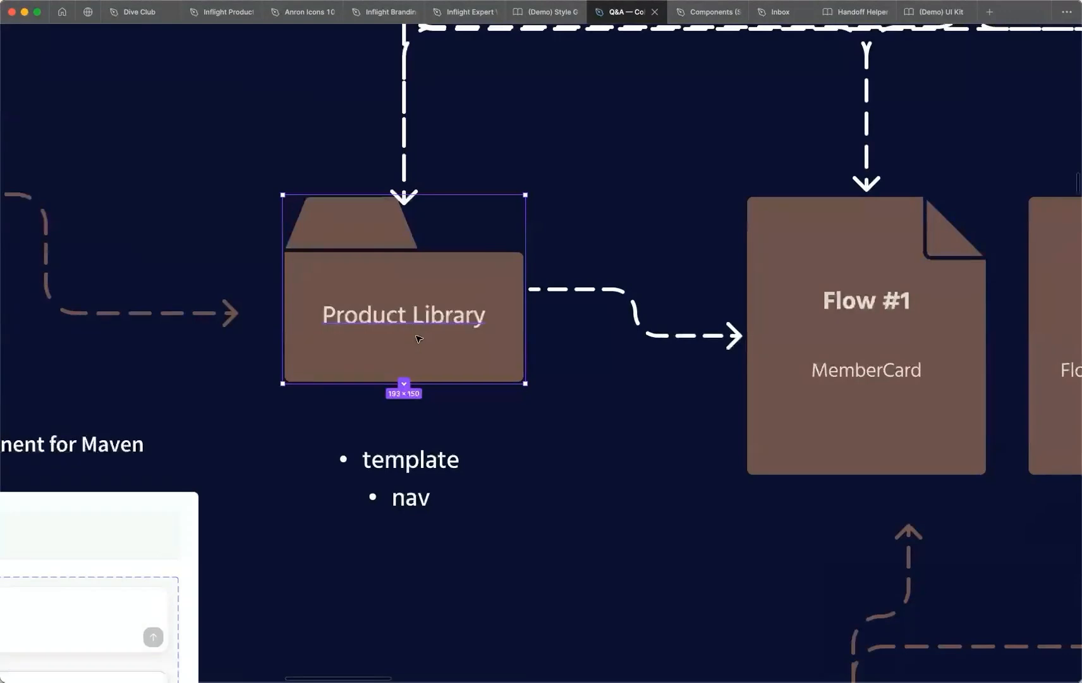
{"action": "double_click", "coordinate": [408, 497]}
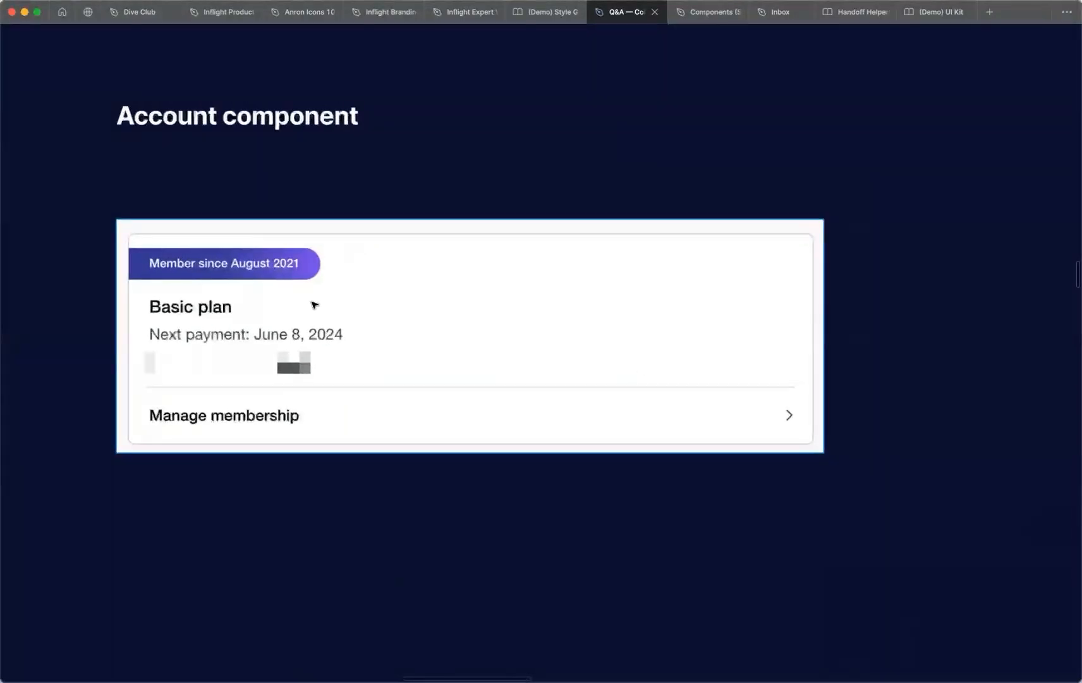
{"action": "mouse_move", "coordinate": [352, 295]}
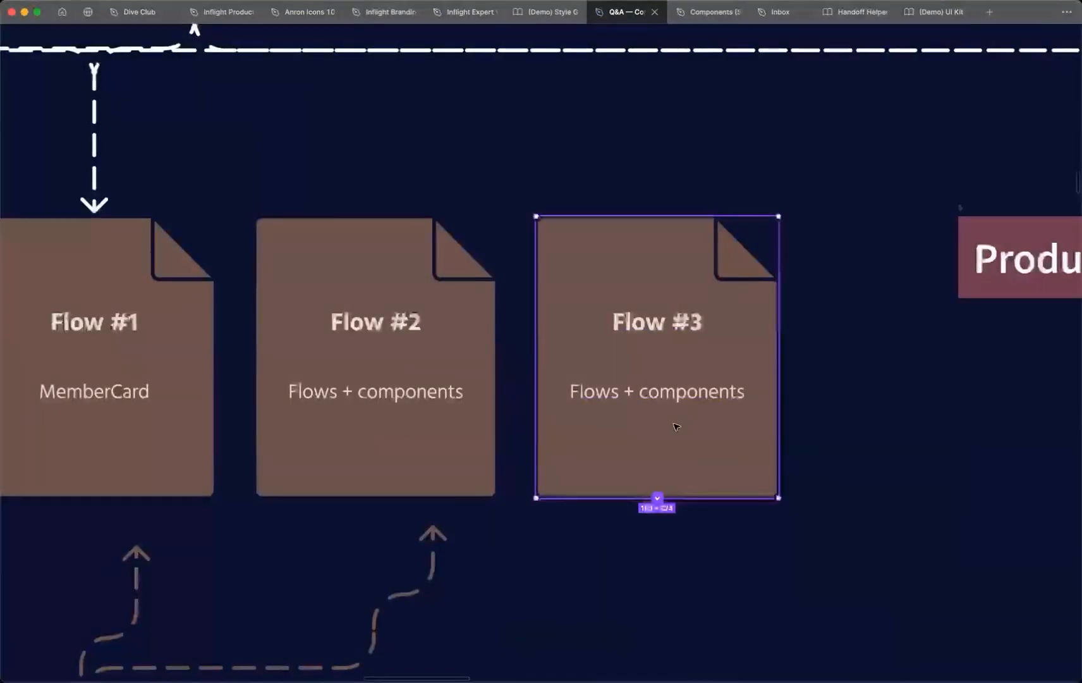
- Rename the third flow card's 'Flow #3' title to 'Account'
{"action": "double_click", "coordinate": [656, 322]}
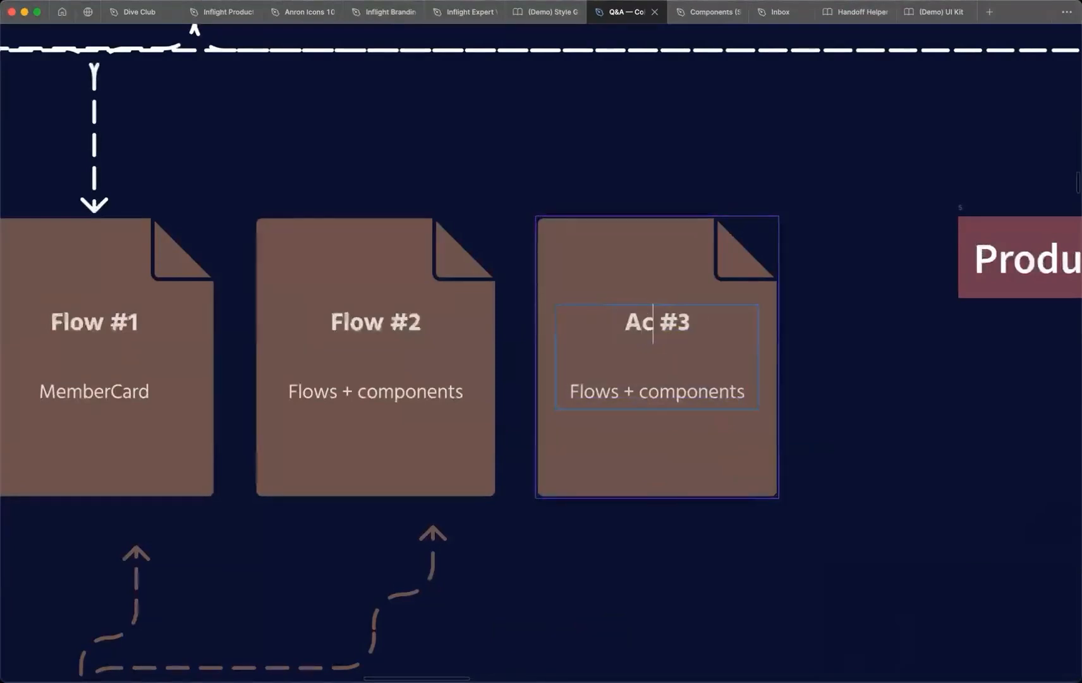
{"action": "type", "text": "Account"}
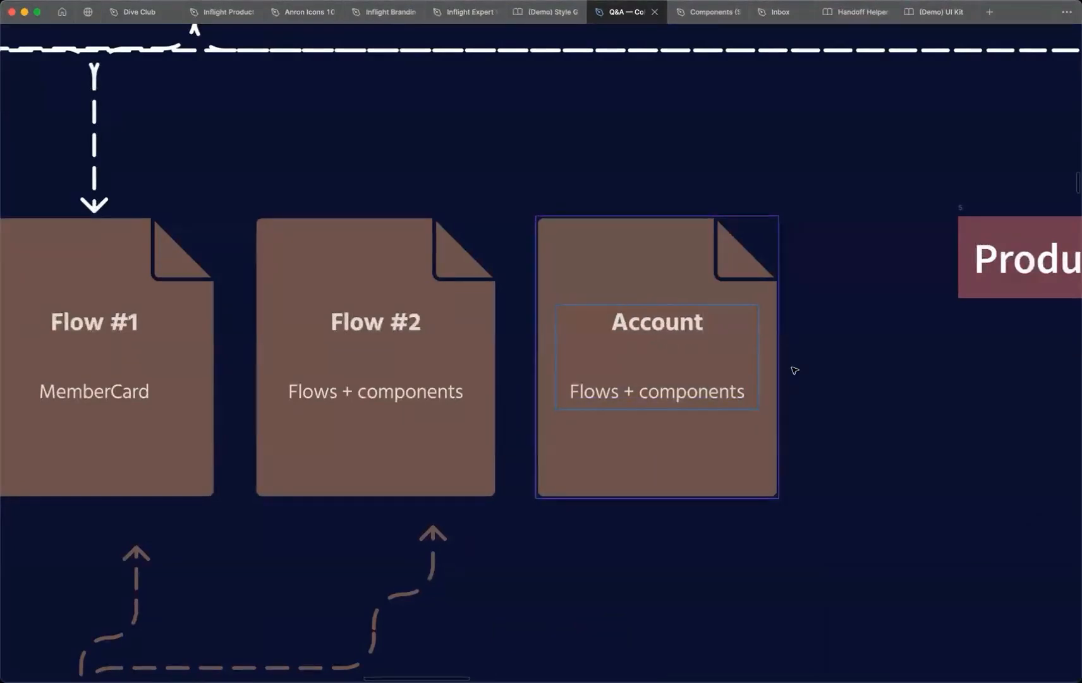
{"action": "double_click", "coordinate": [656, 391]}
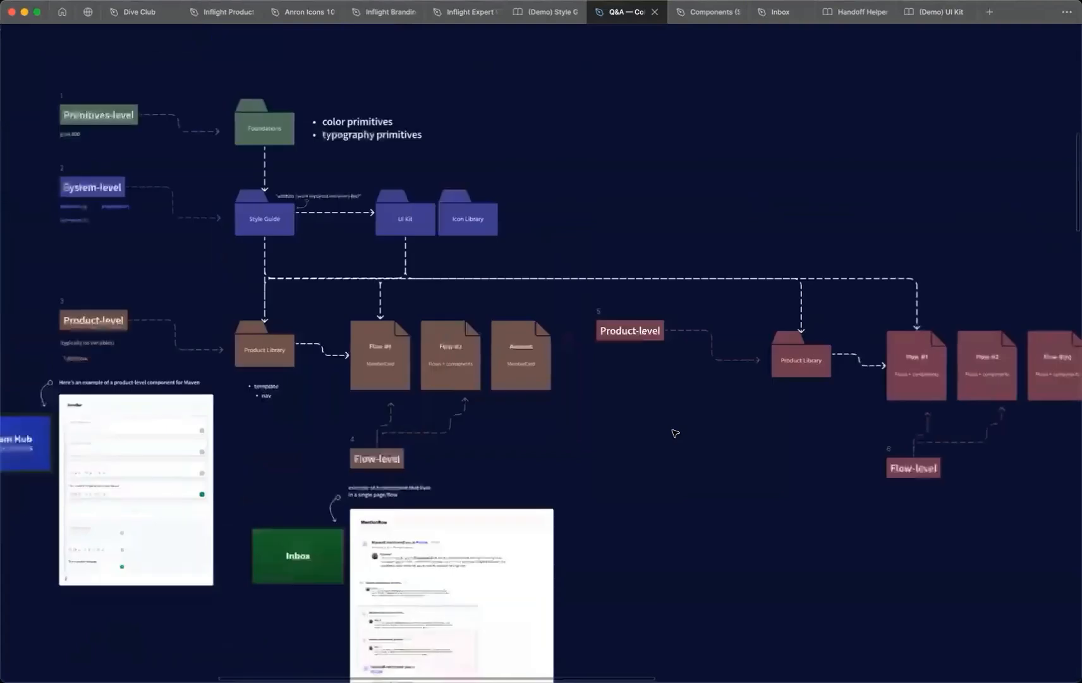
- Scroll and pan to the Libraries with components overview of Primitives, System, Product, Flow/page levels
{"action": "scroll", "scroll_direction": "down", "scroll_amount": 3}
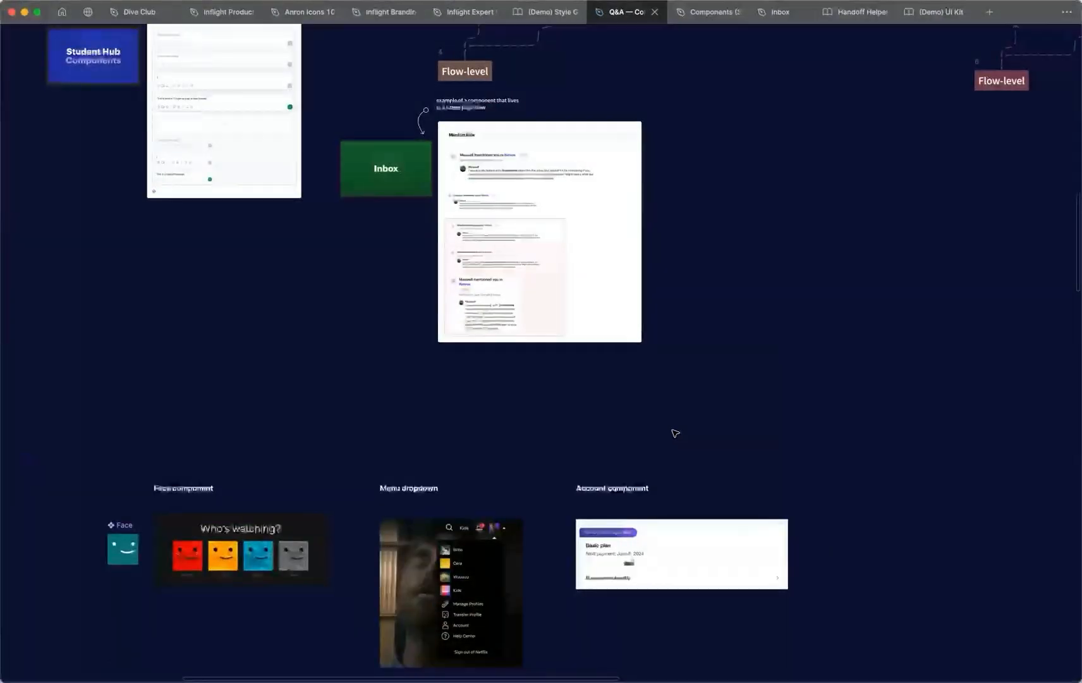
{"action": "scroll", "scroll_direction": "down", "scroll_amount": 3}
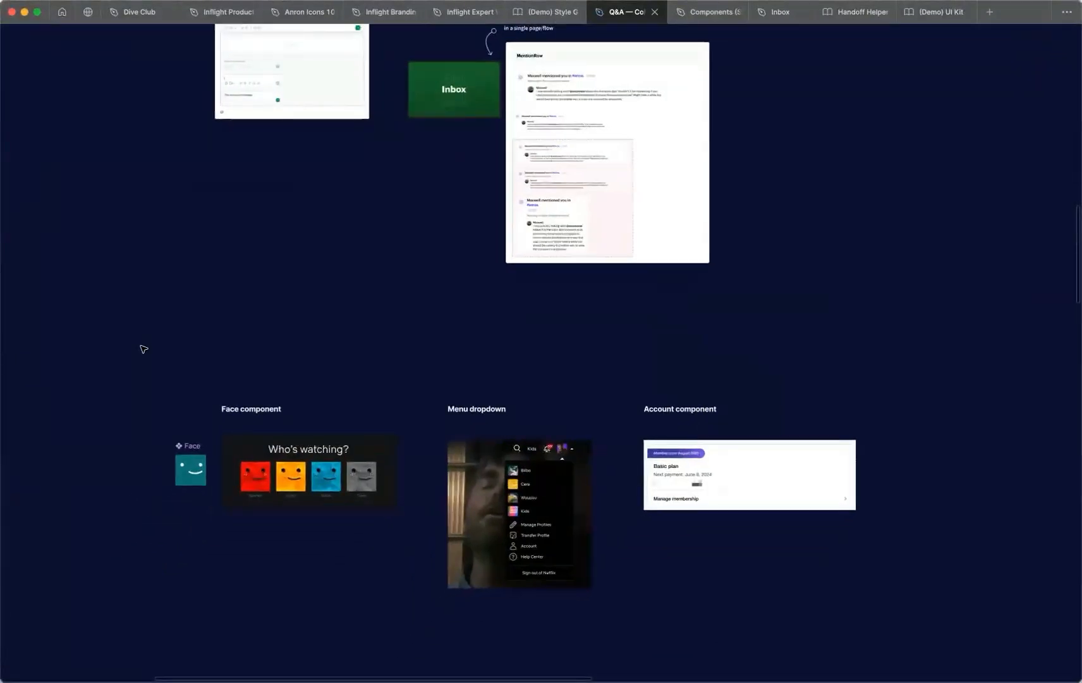
{"action": "left_click_drag", "start_coordinate": [162, 366], "coordinate": [714, 365]}
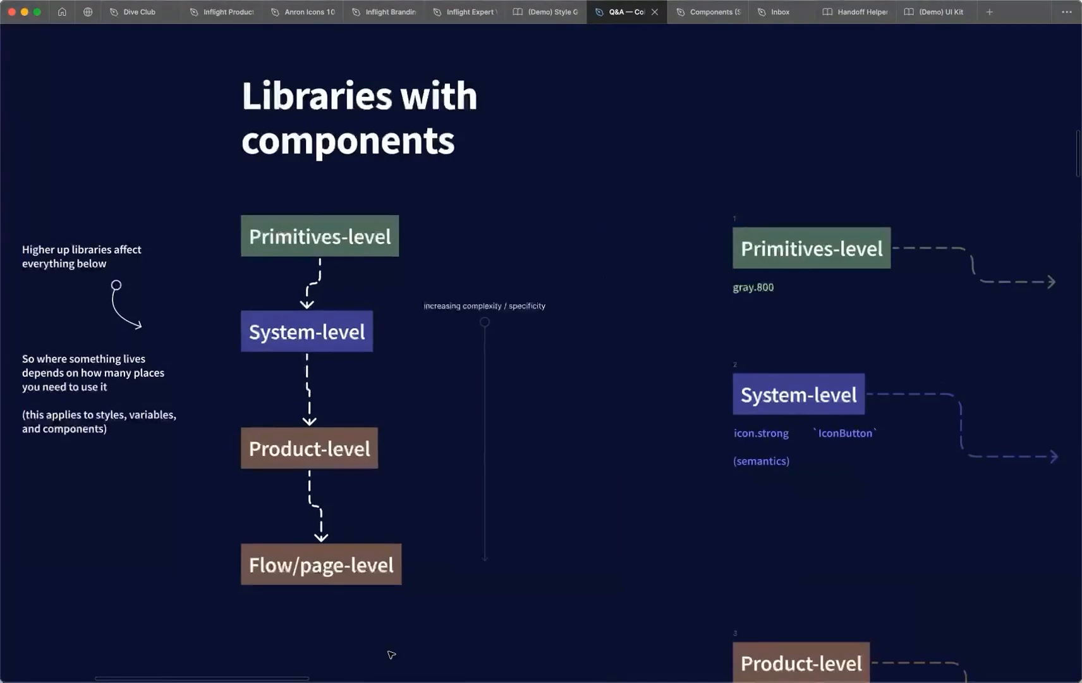
{"action": "mouse_move", "coordinate": [269, 601]}
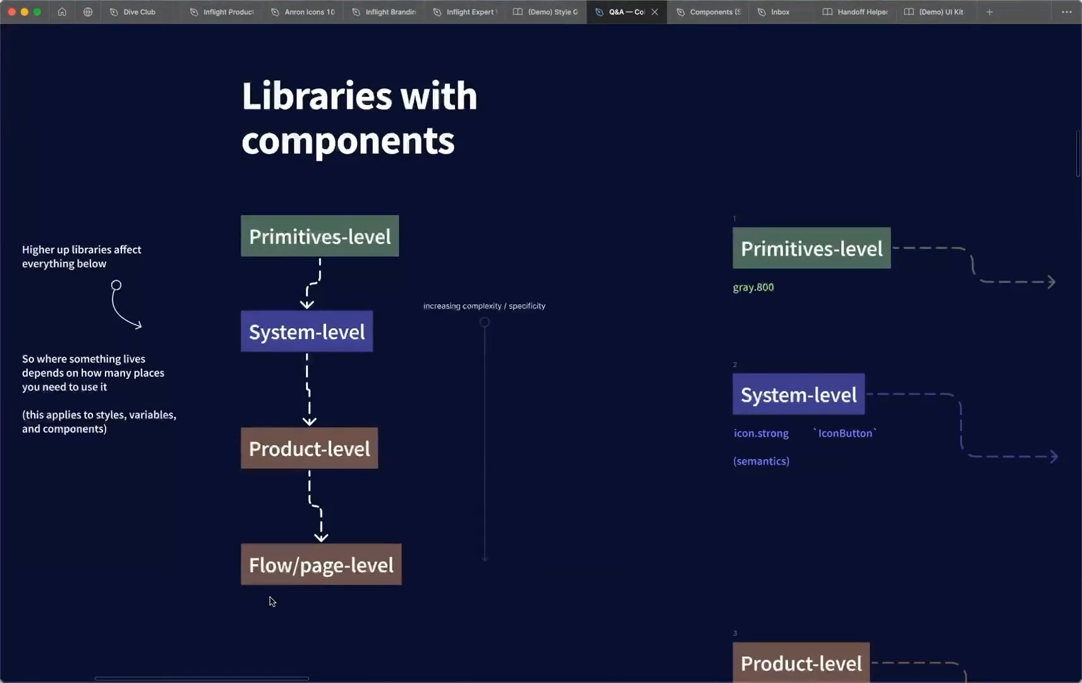